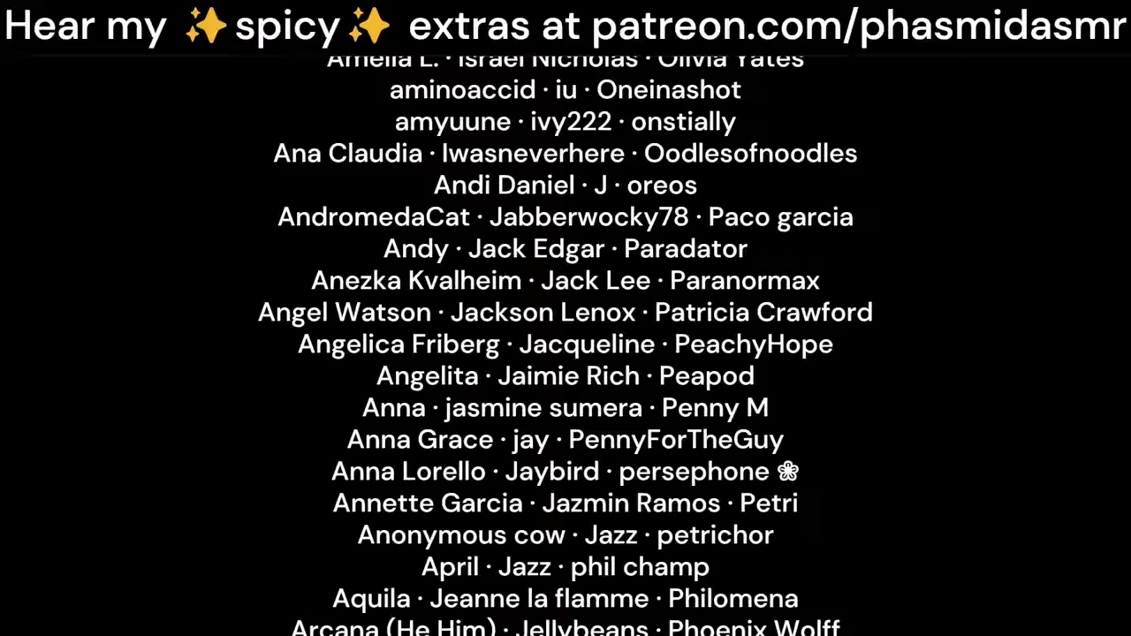
{"action": "scroll", "scroll_direction": "down", "scroll_amount": 3}
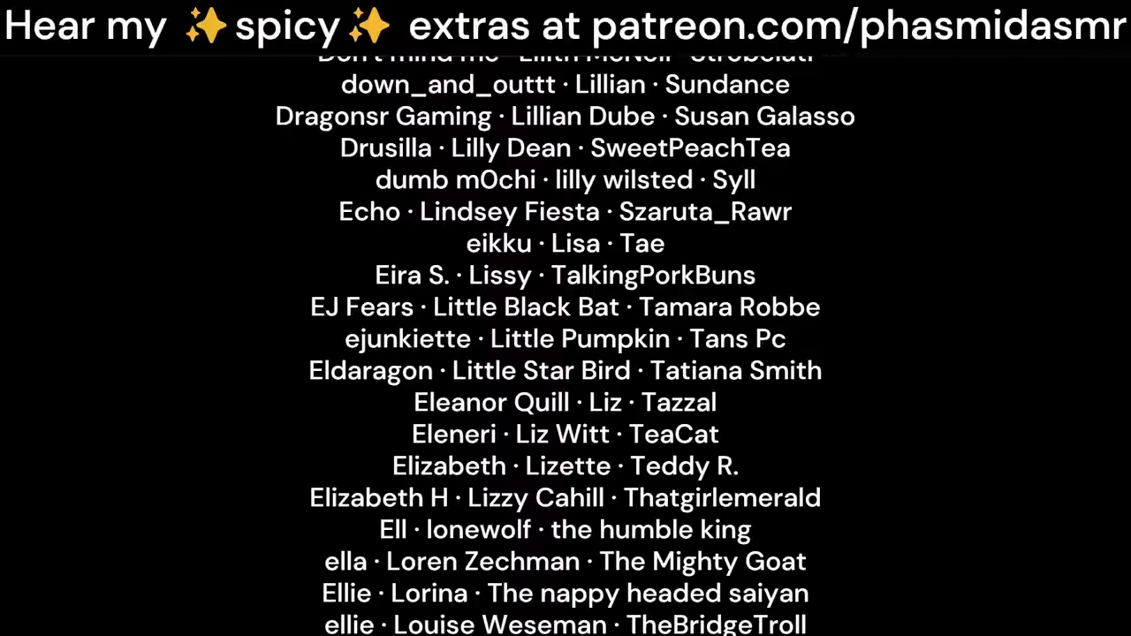
{"action": "scroll", "scroll_direction": "down", "scroll_amount": 3}
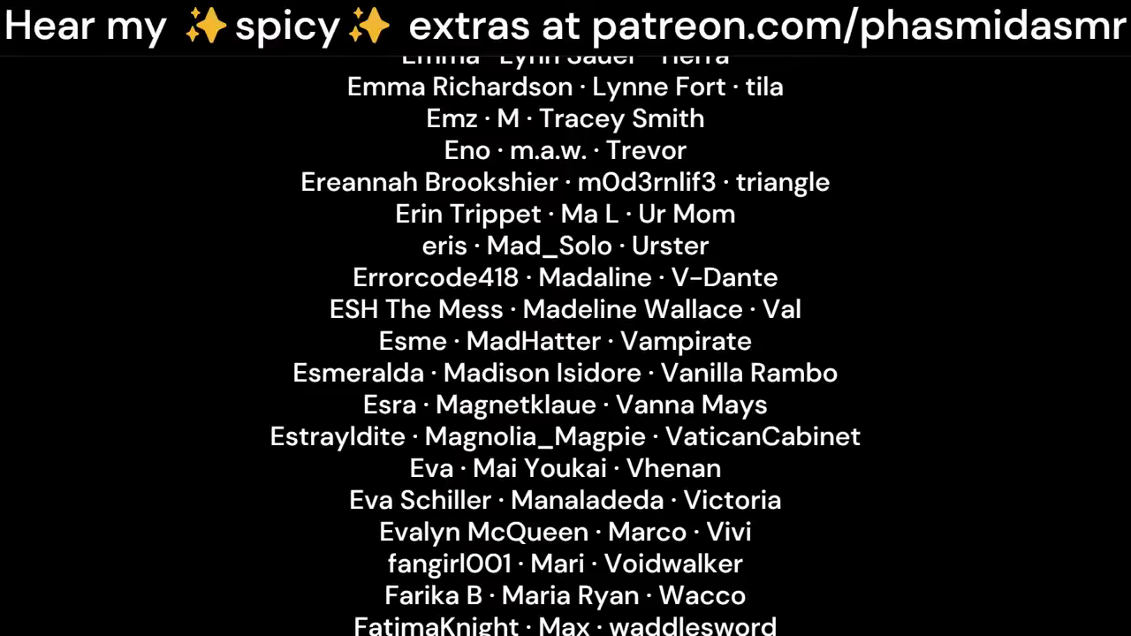